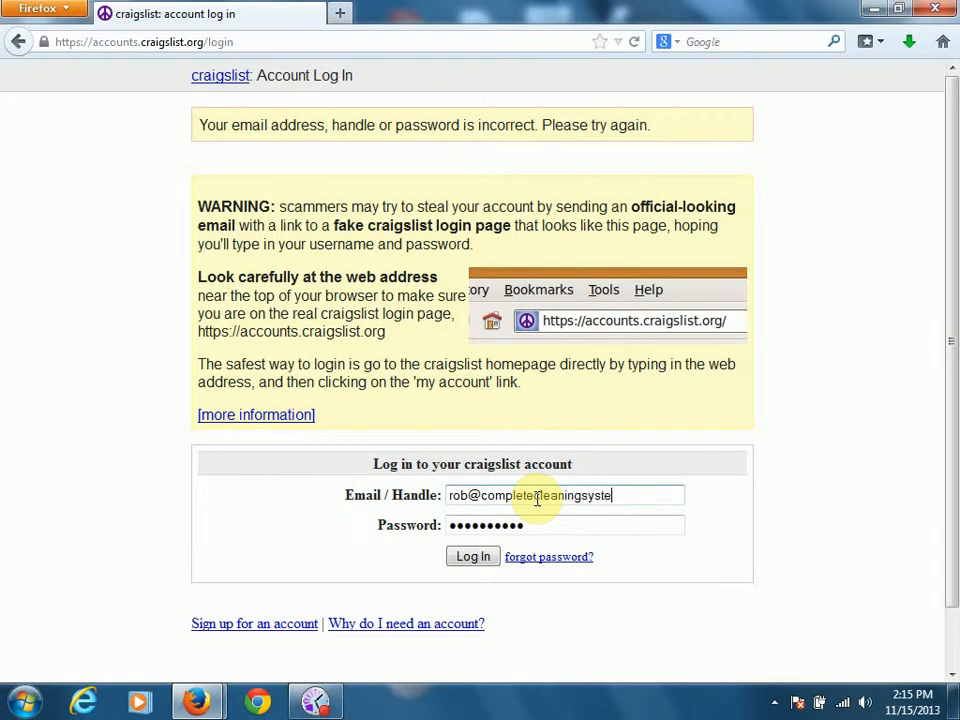
# Finish entering the account email ending in 'ms.us' and submit the login
pyautogui.write('ms.us')
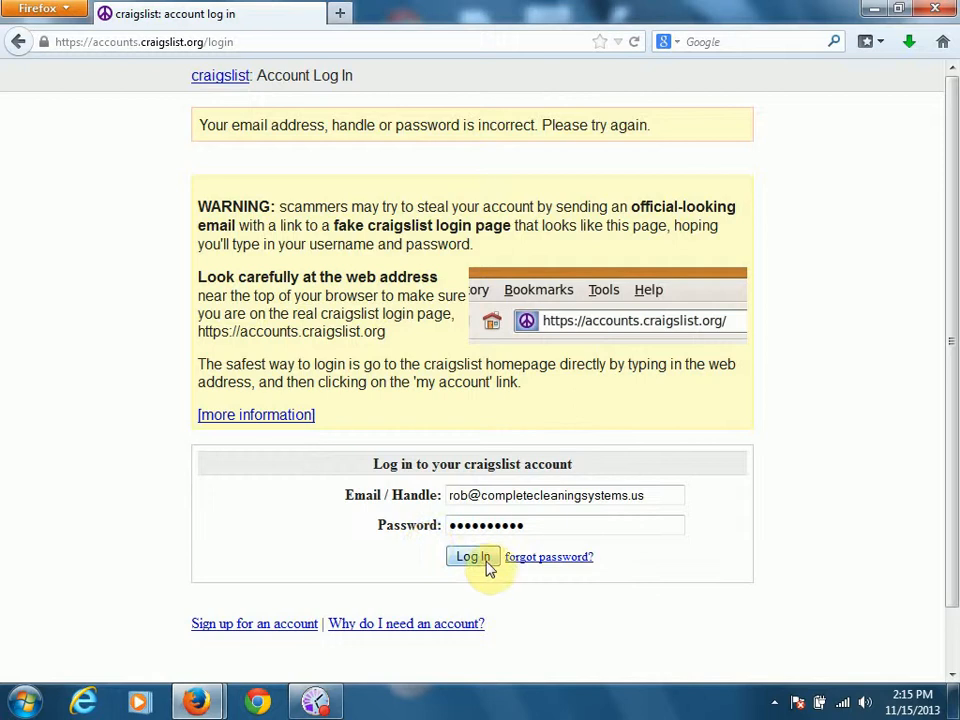
pyautogui.click(472, 557)
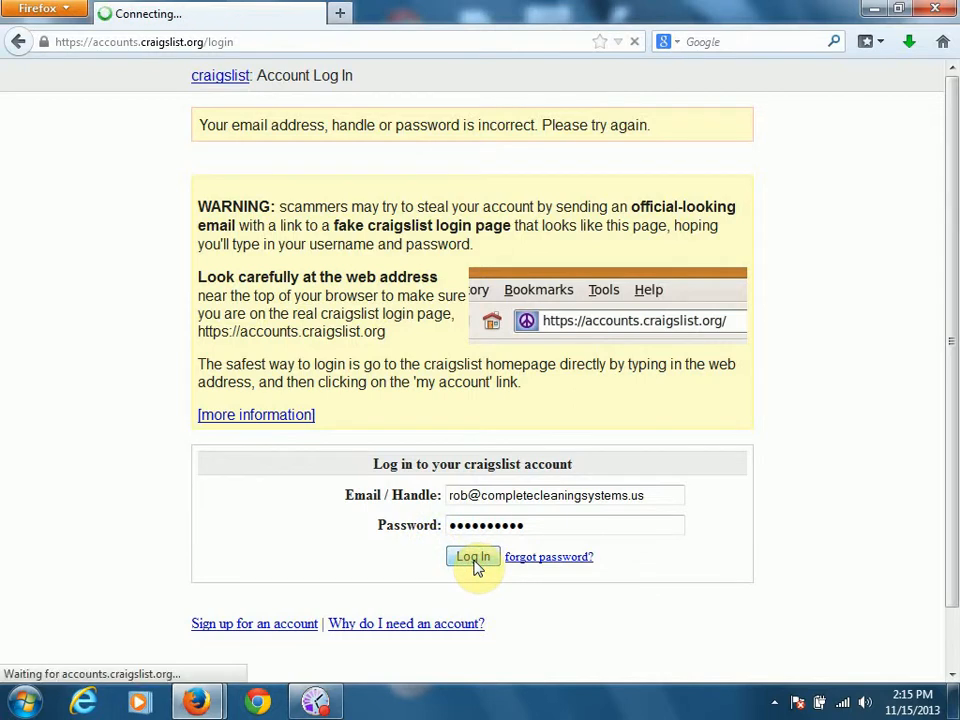
# Log in and scroll through the 84 postings, reviewing active and expired ads
pyautogui.click(472, 557)
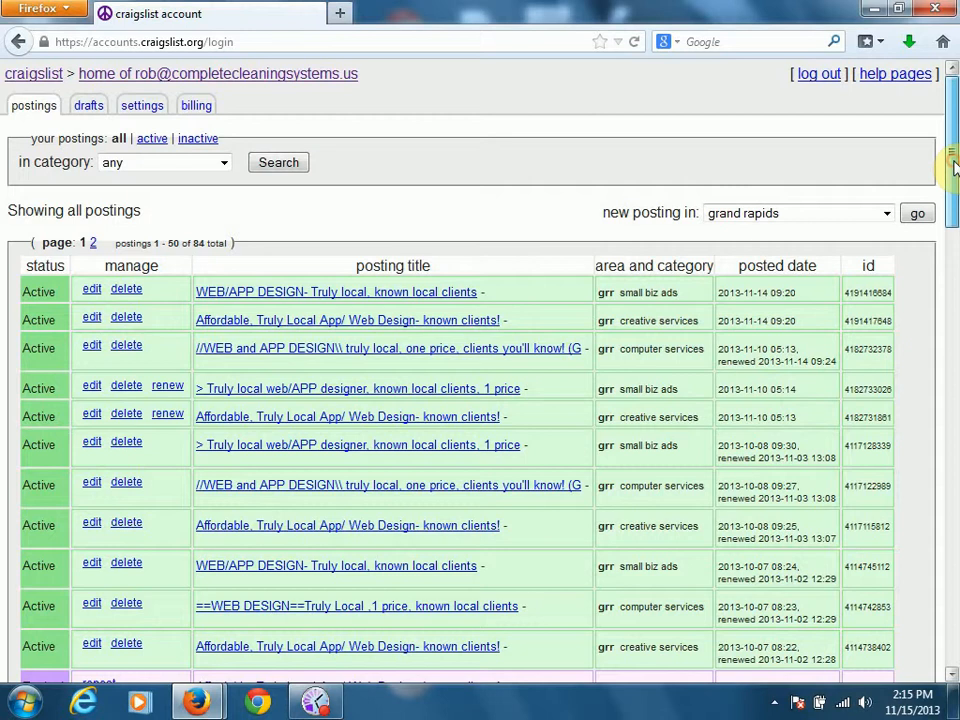
pyautogui.scroll(-3)
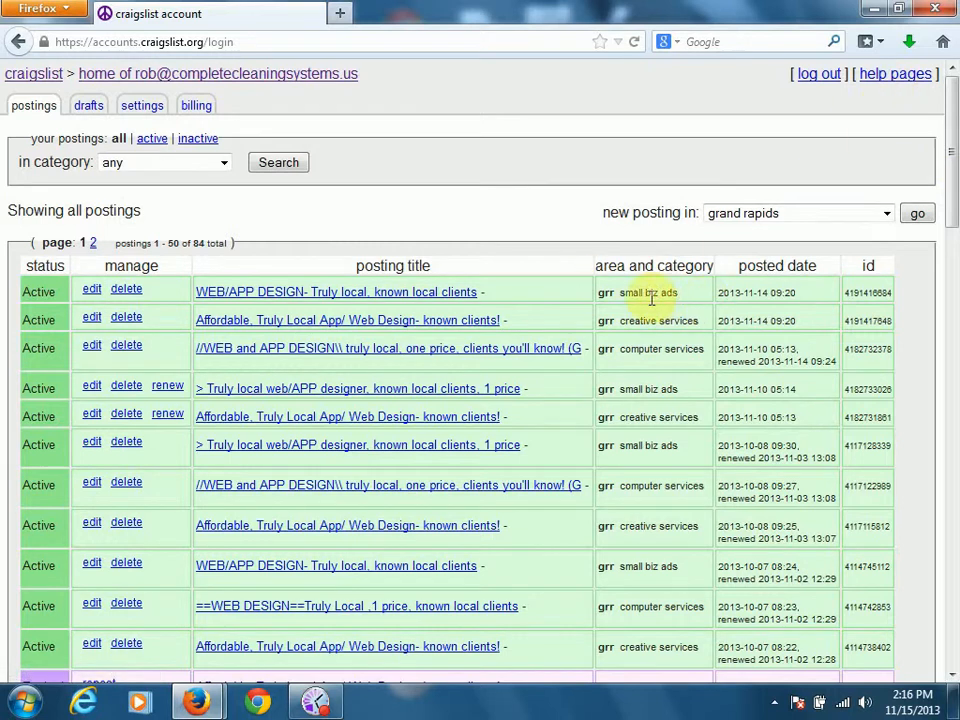
pyautogui.moveTo(697, 303)
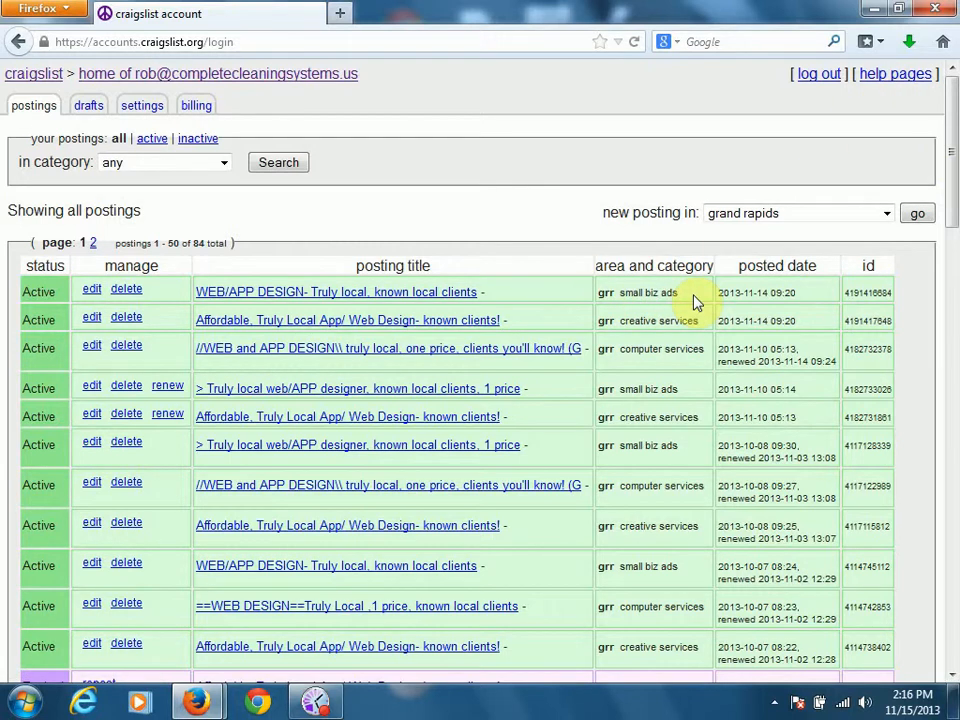
pyautogui.moveTo(508, 240)
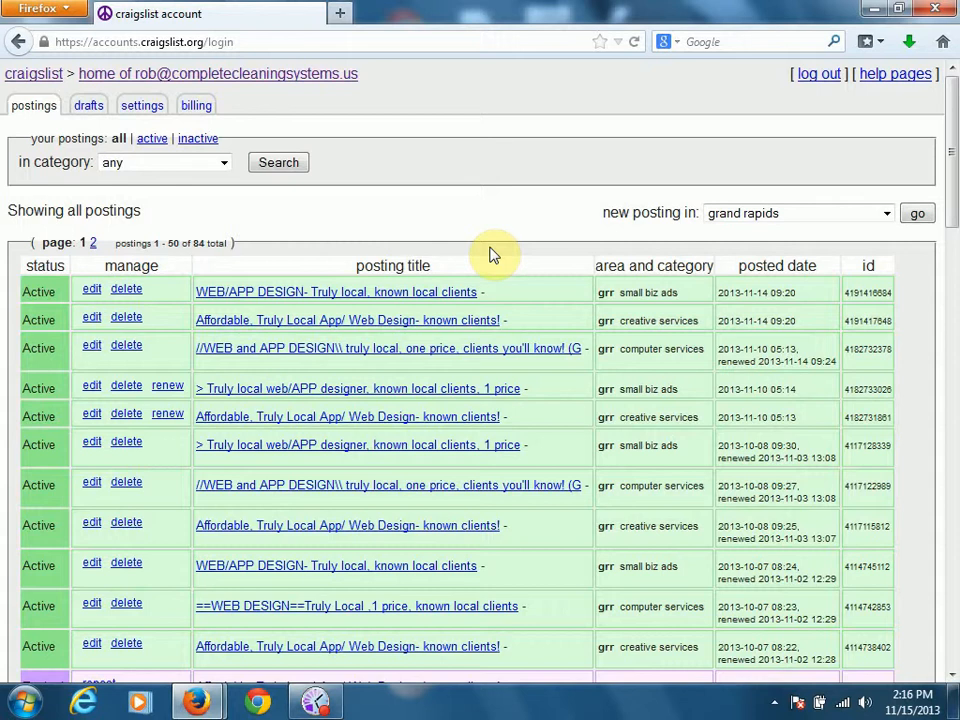
pyautogui.moveTo(92, 305)
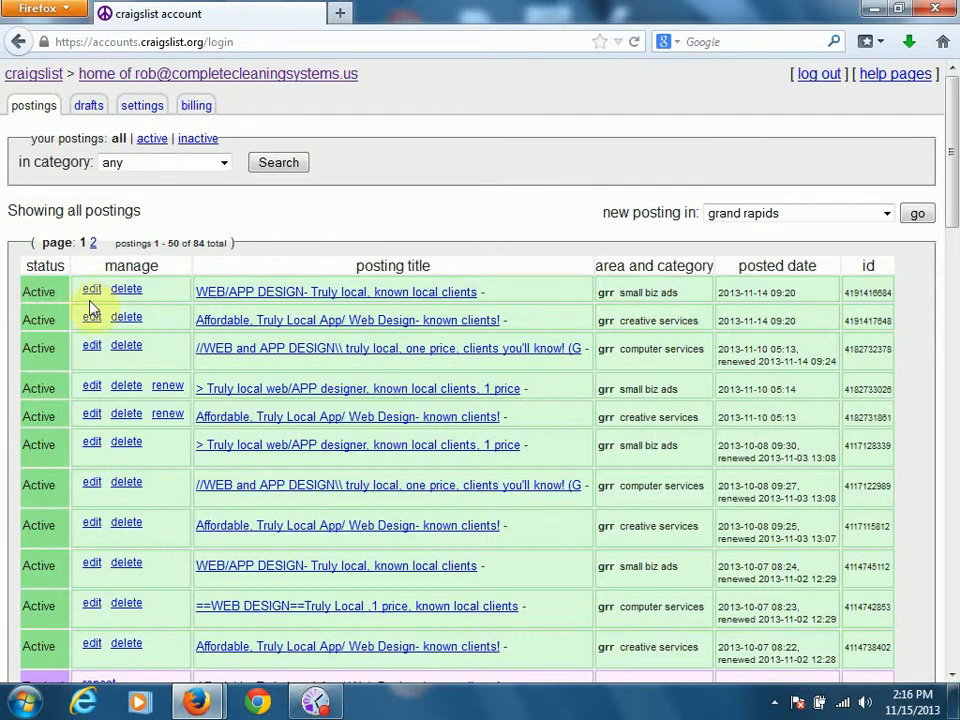
pyautogui.scroll(-3)
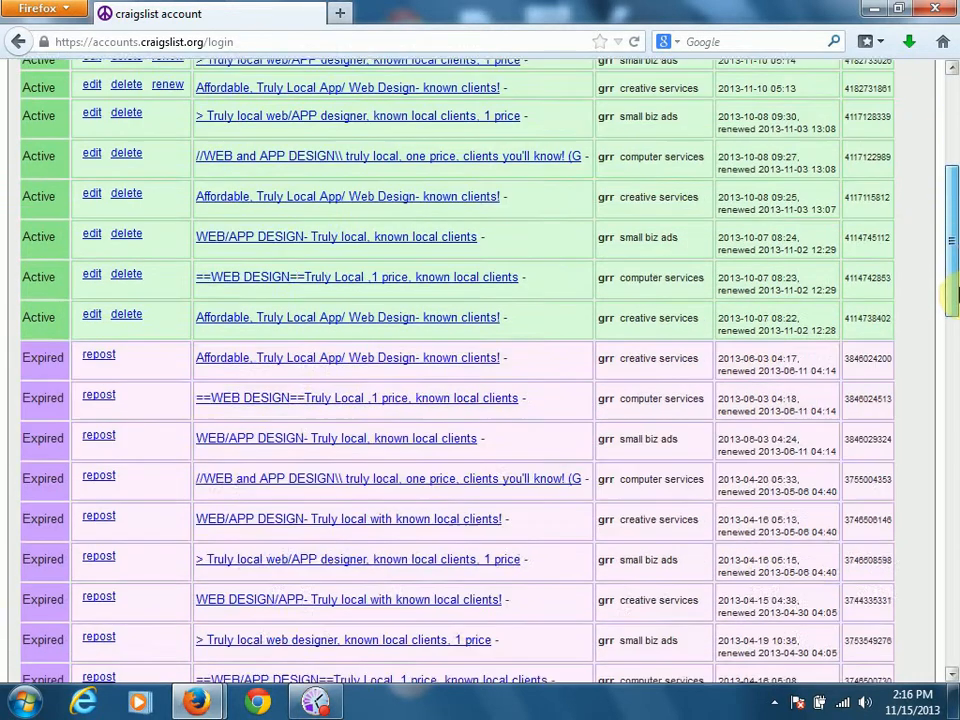
pyautogui.scroll(-3)
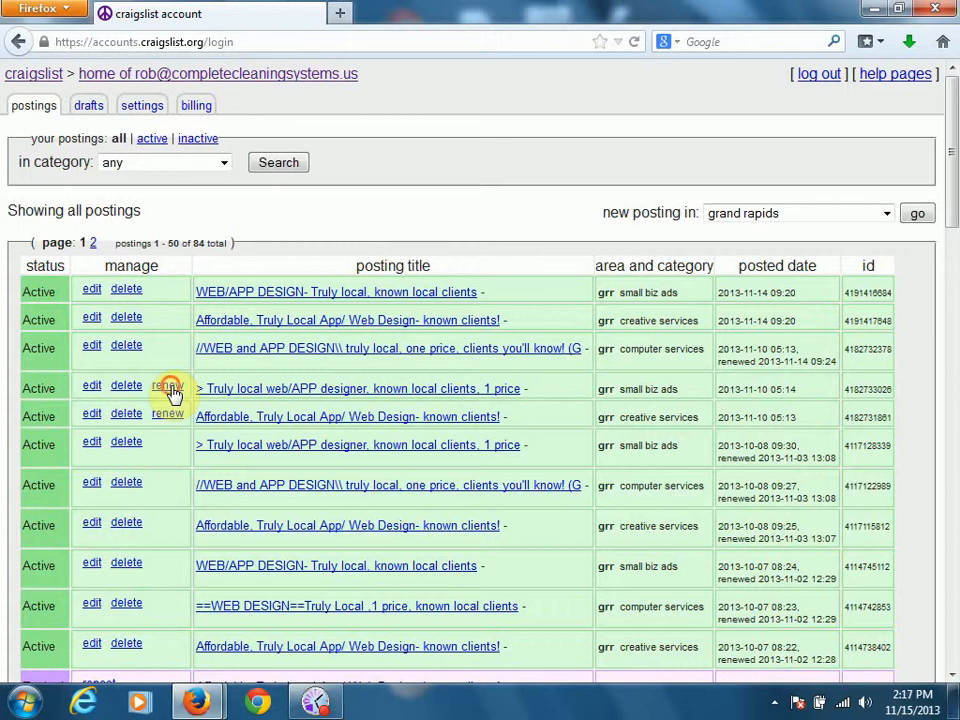
# Renew the 'Truly local web/APP designer' small biz posting and return to the list
pyautogui.click(168, 386)
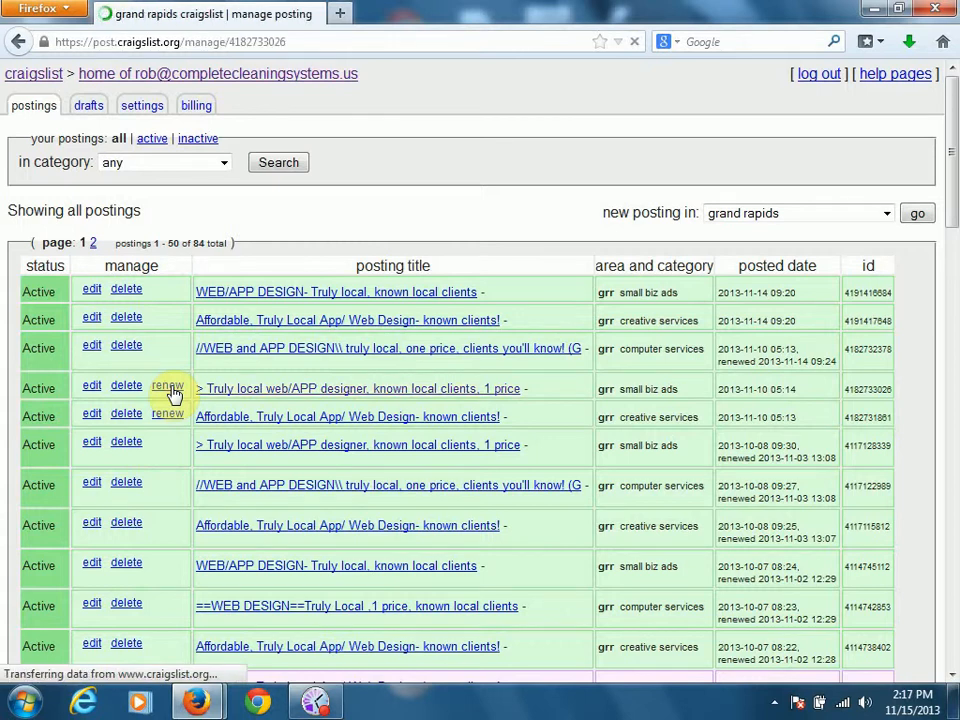
pyautogui.click(168, 387)
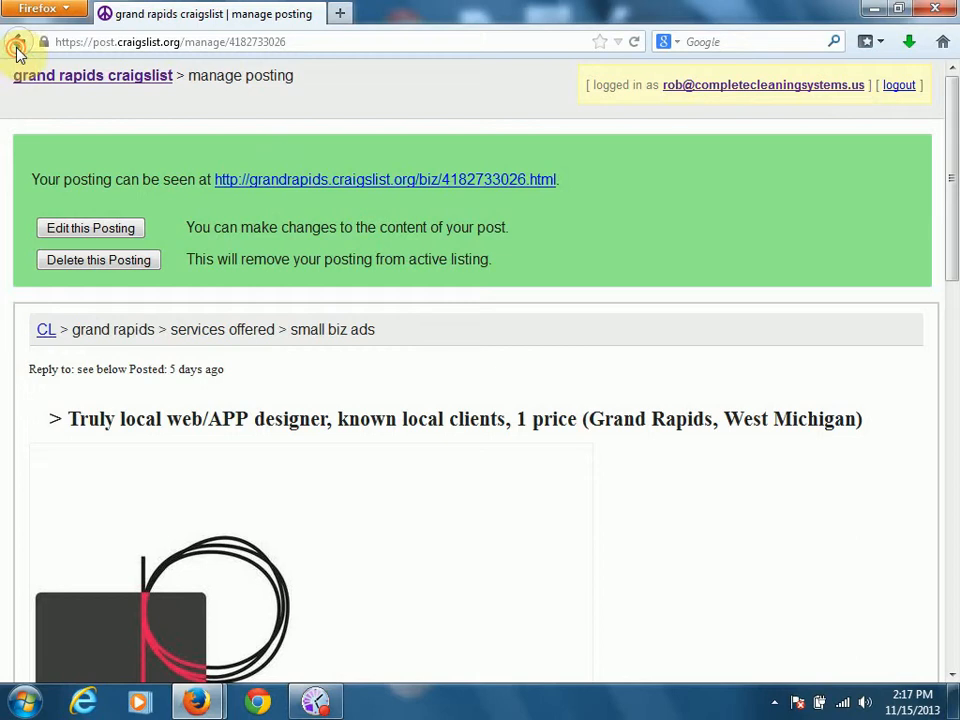
pyautogui.click(18, 41)
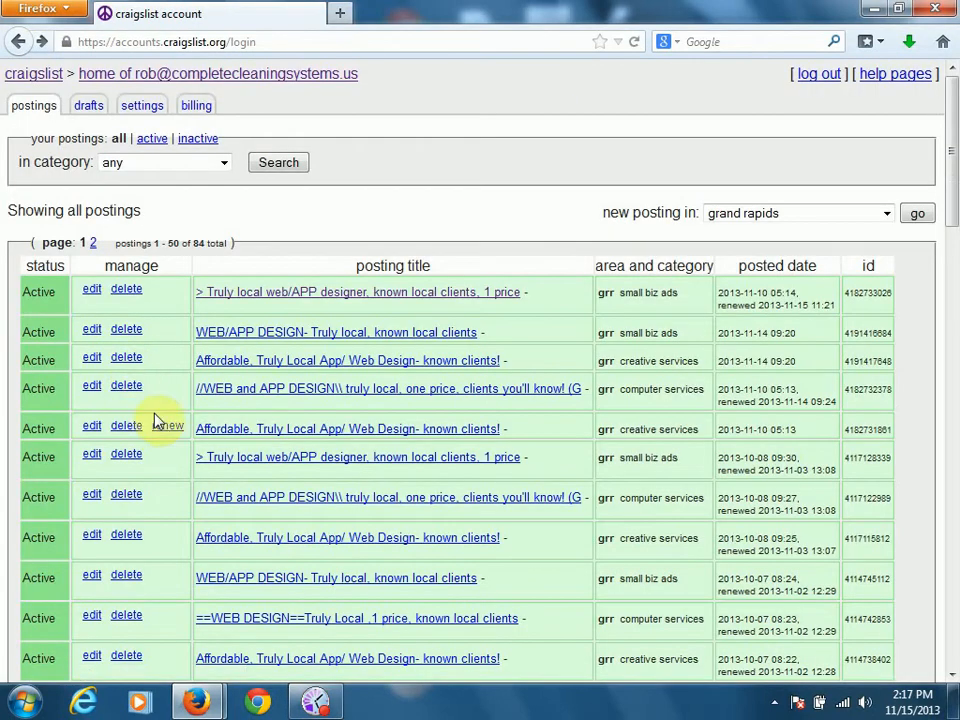
# Renew the 'Affordable creative services' posting, then go to the Grand Rapids homepage
pyautogui.click(166, 425)
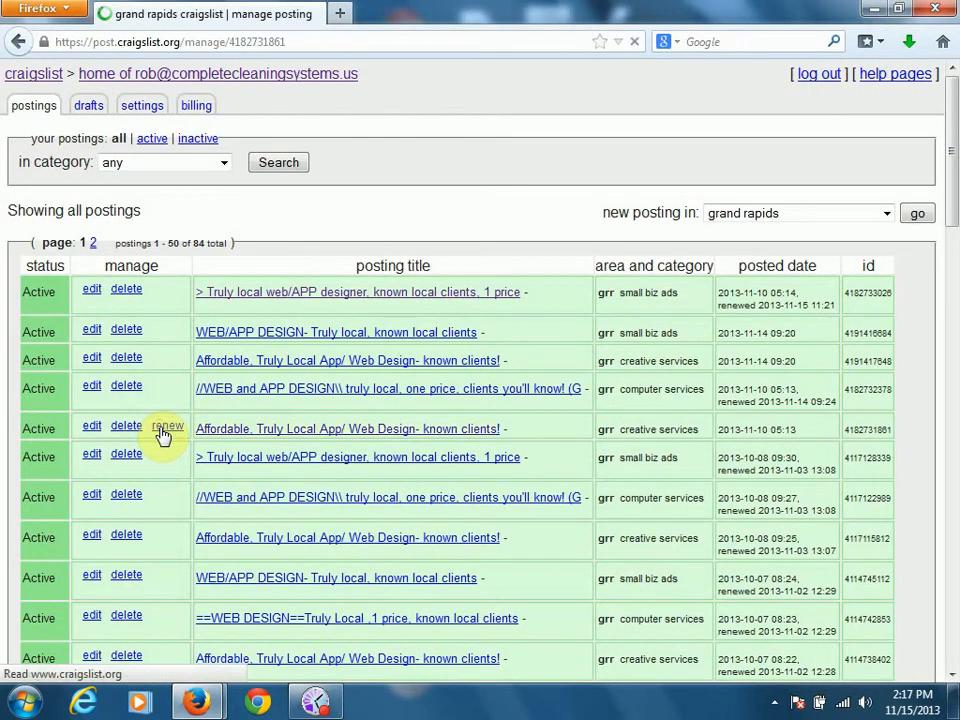
pyautogui.click(167, 428)
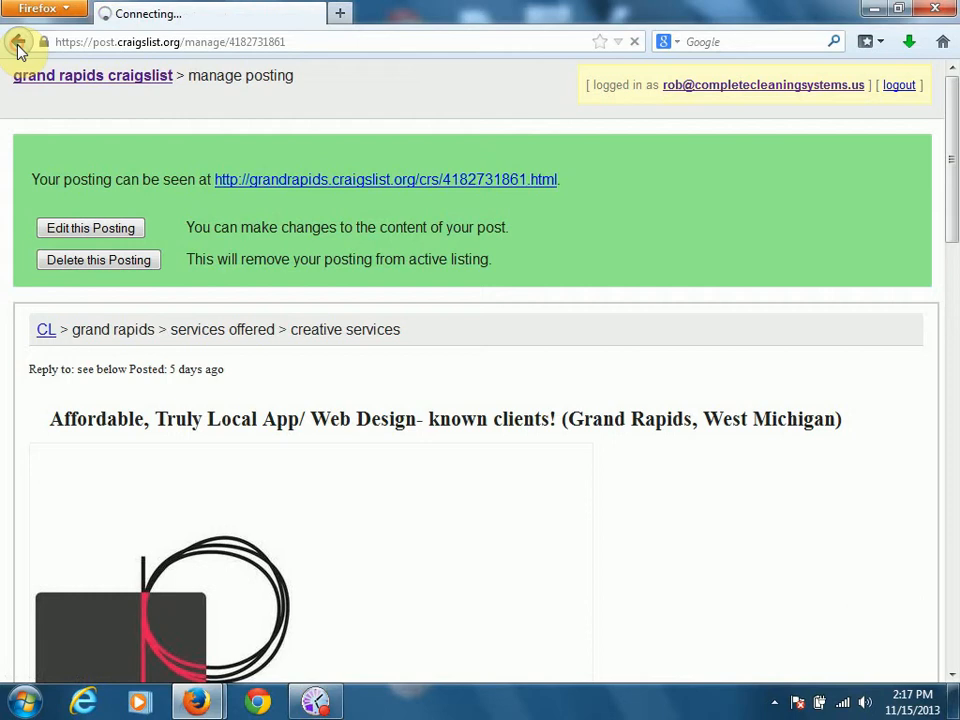
pyautogui.click(18, 41)
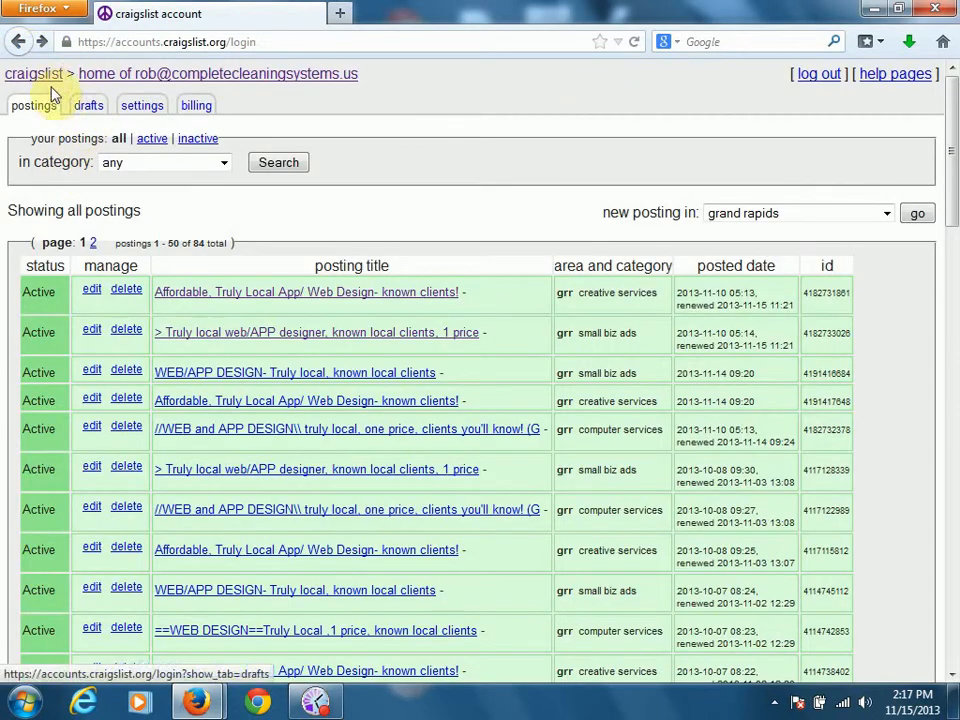
pyautogui.click(33, 73)
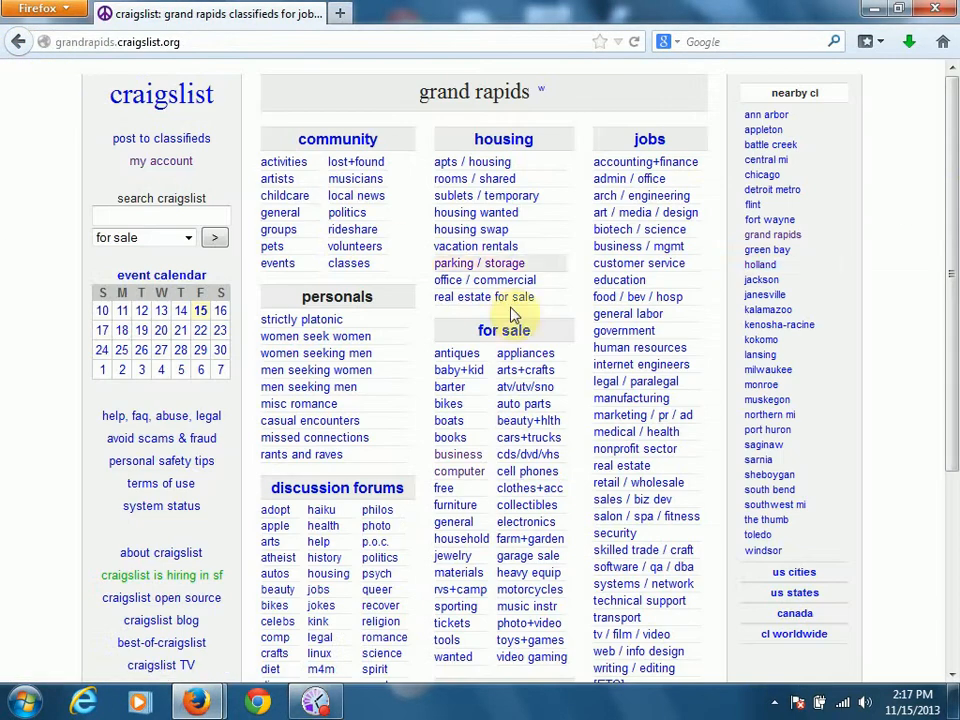
# Scroll the Grand Rapids homepage and choose 'small biz ads' under services
pyautogui.scroll(-3)
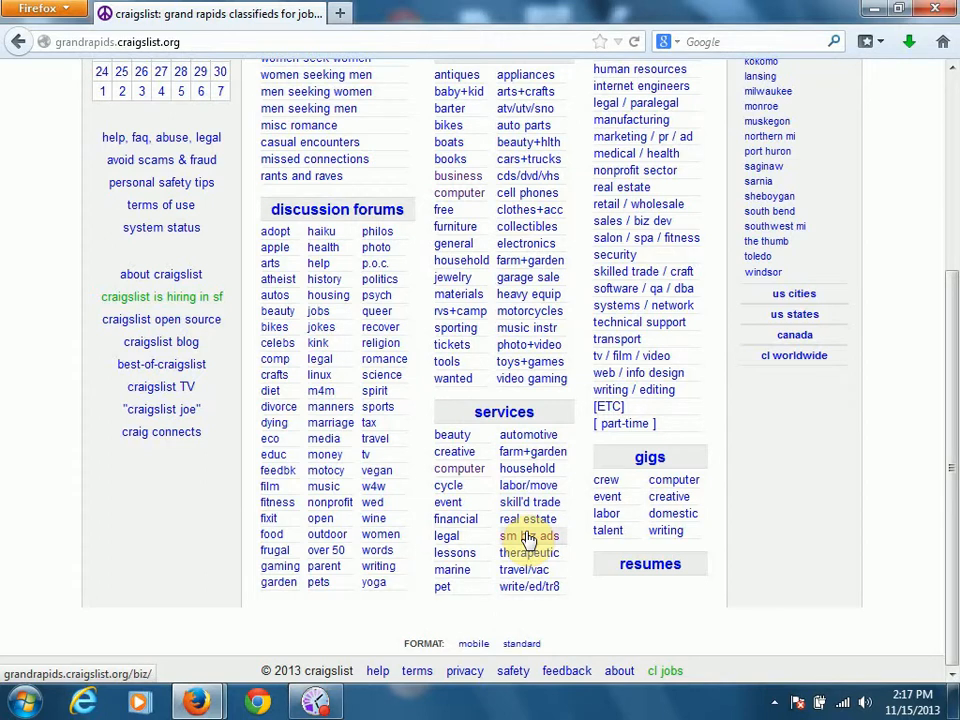
pyautogui.click(528, 536)
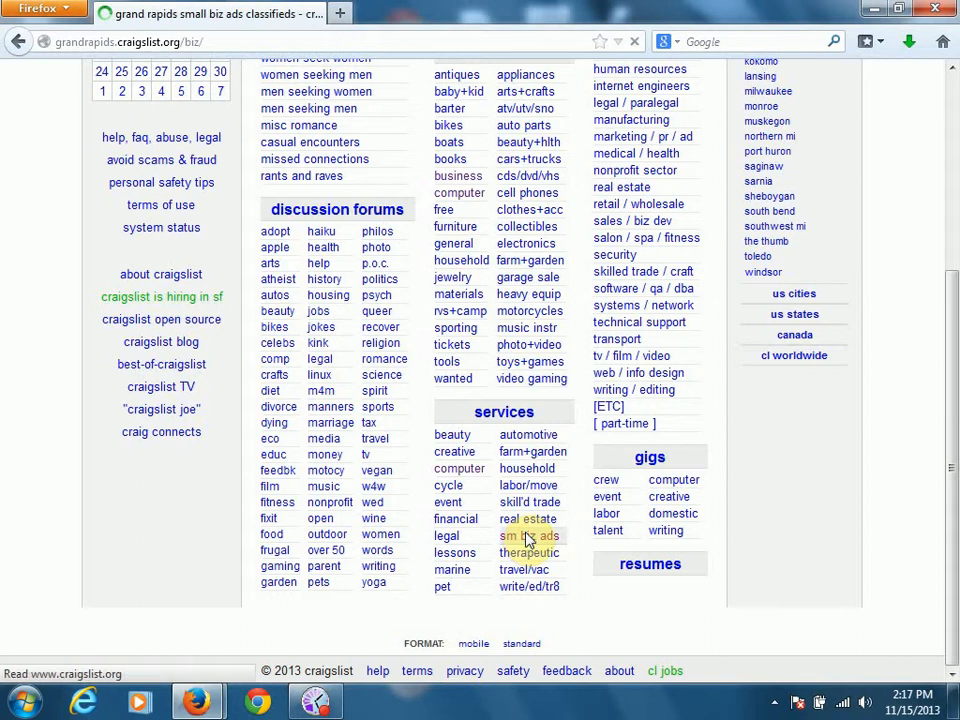
pyautogui.click(528, 536)
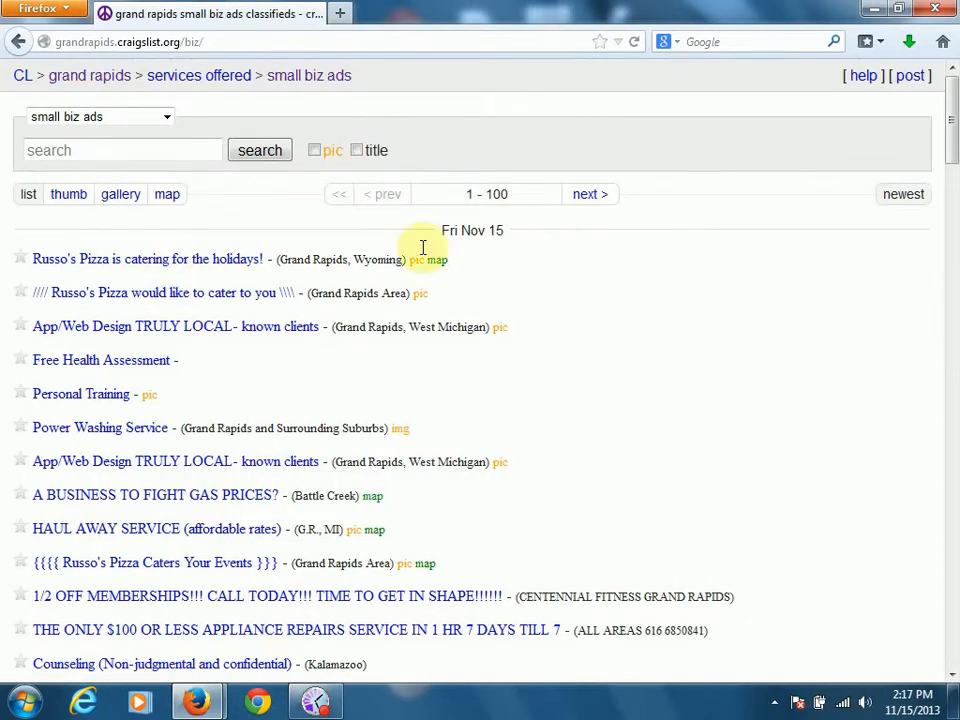
# Browse the small biz ads, including three App/Web Design TRULY LOCAL posts, then return home
pyautogui.scroll(-3)
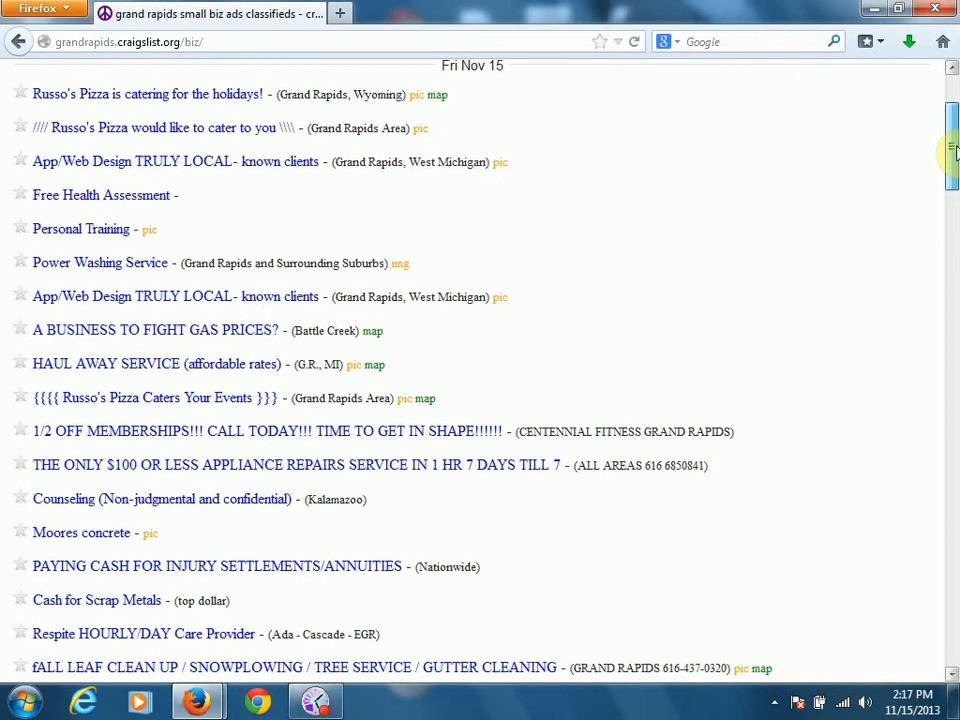
pyautogui.moveTo(90, 296); pyautogui.dragTo(508, 296)
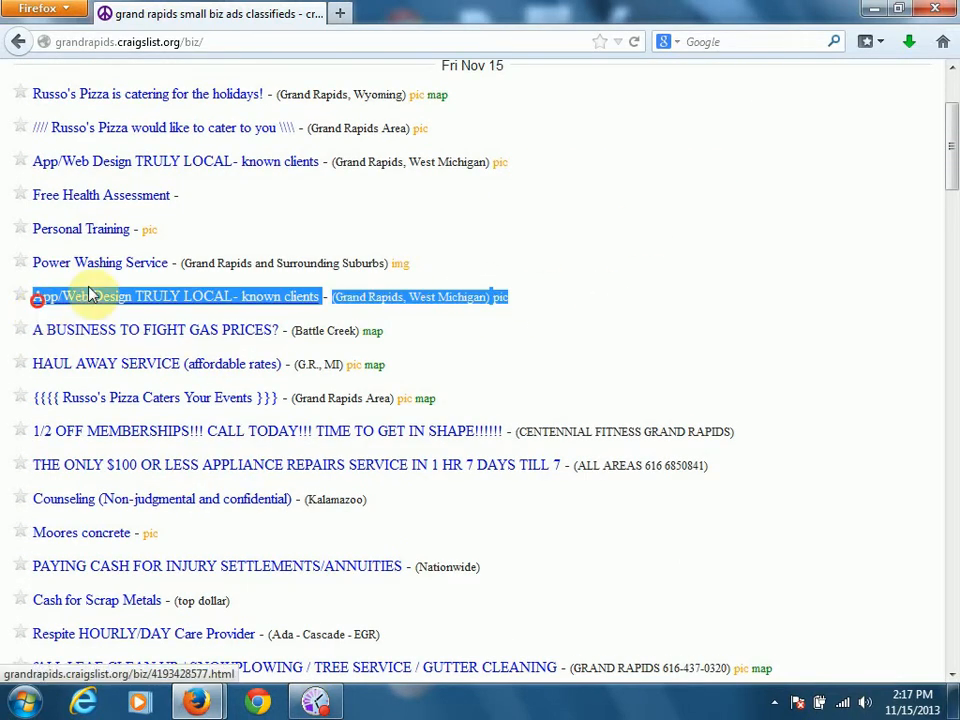
pyautogui.scroll(-3)
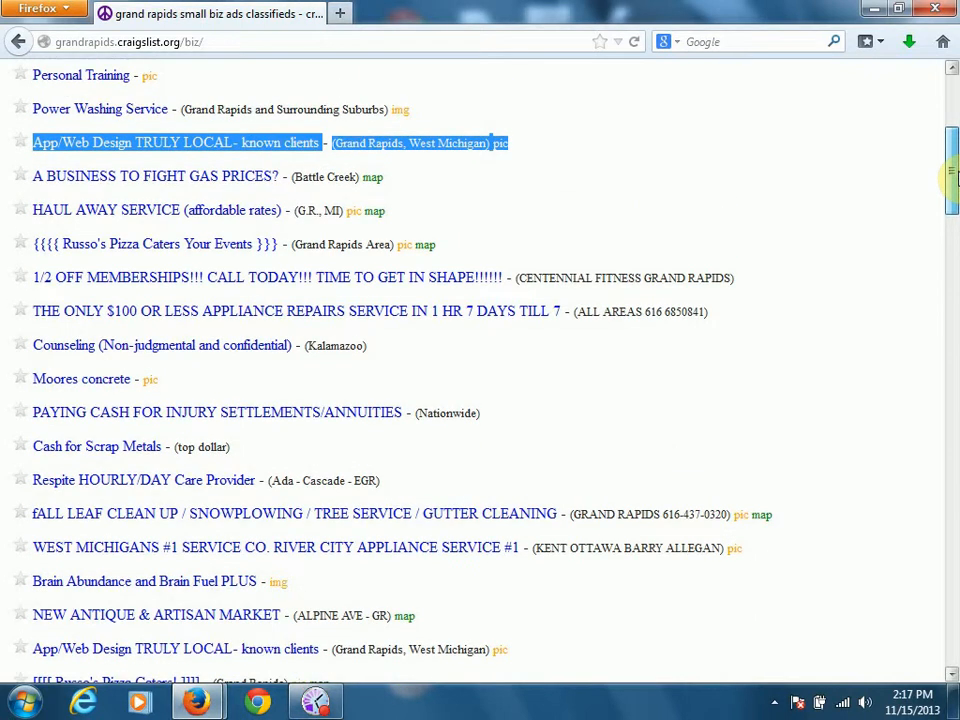
pyautogui.scroll(-3)
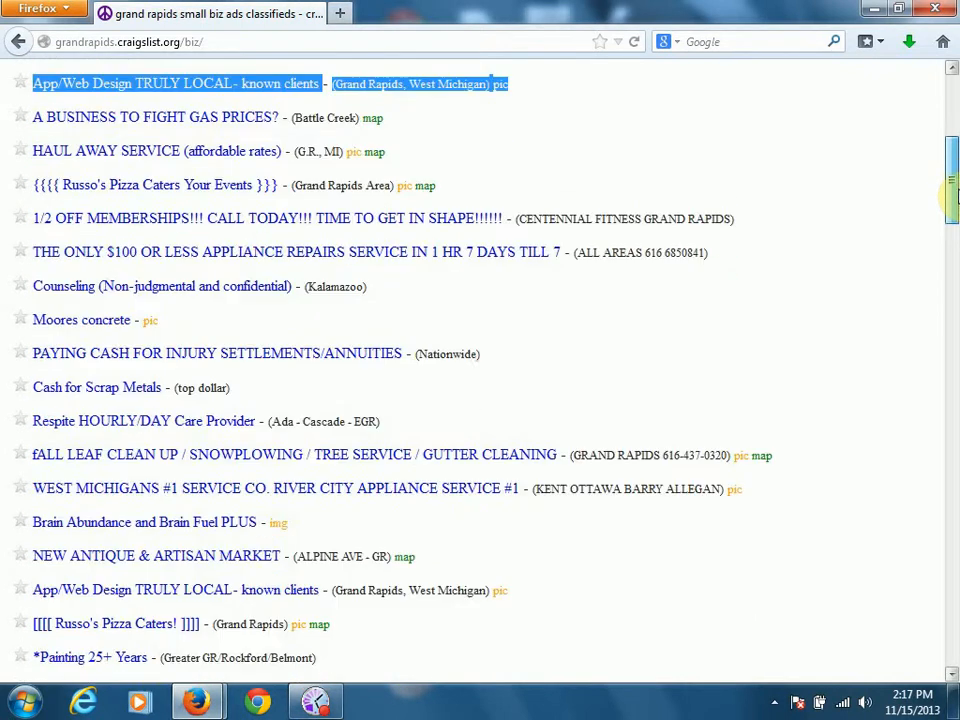
pyautogui.scroll(-3)
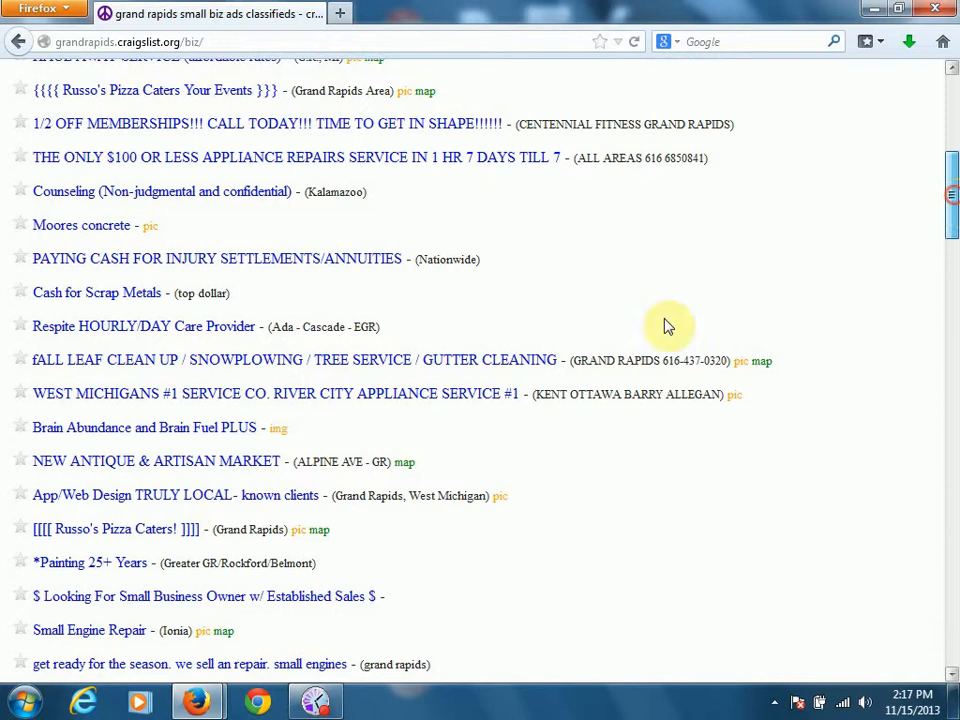
pyautogui.doubleClick(115, 529)
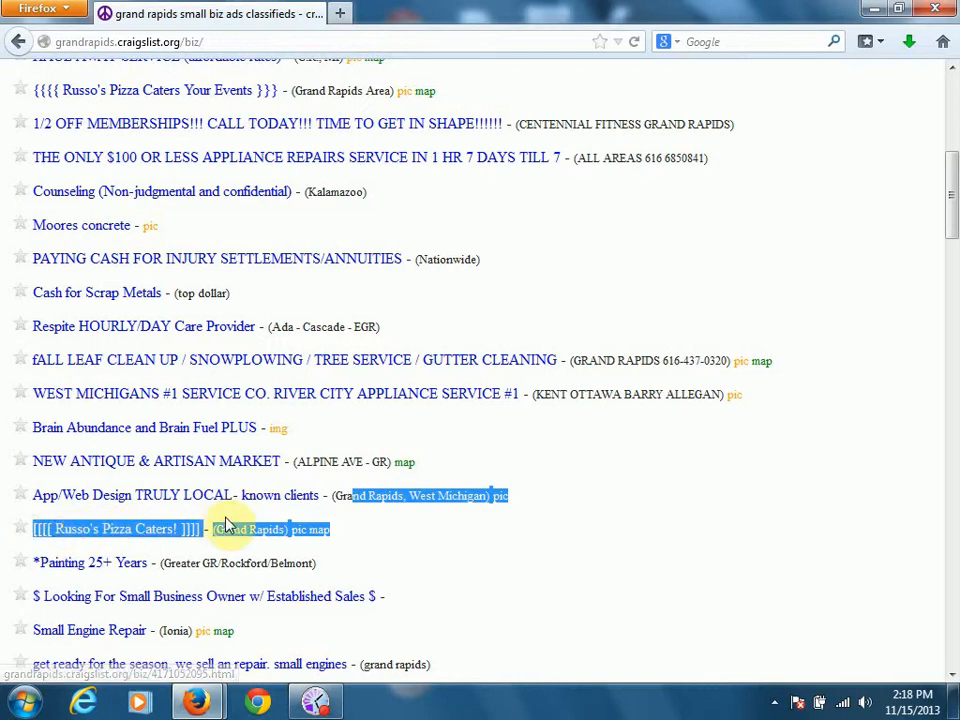
pyautogui.moveTo(810, 432)
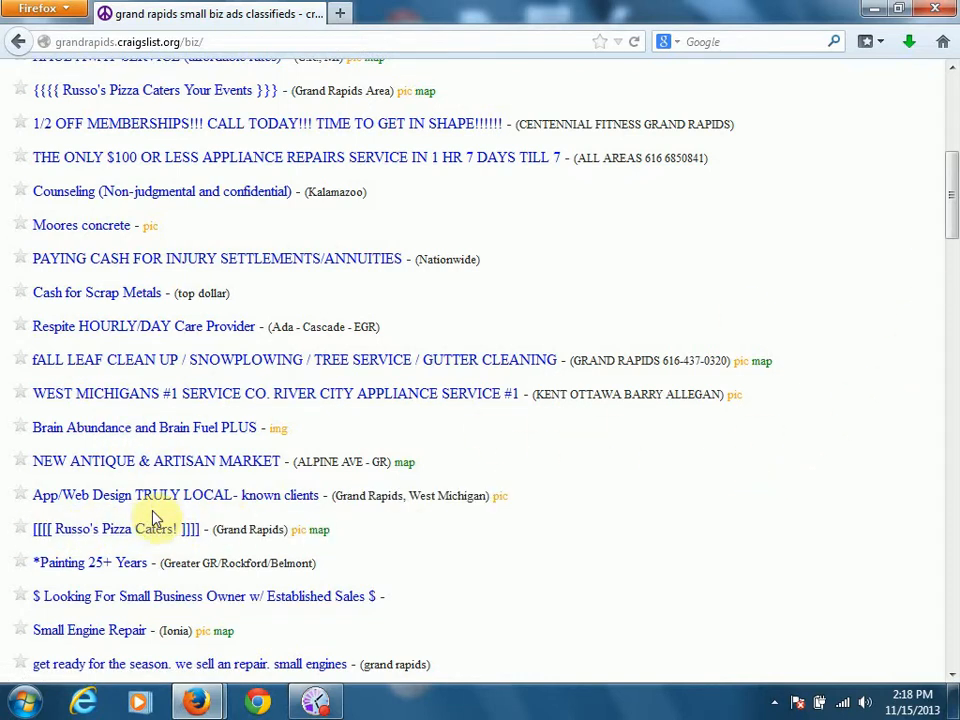
pyautogui.moveTo(155, 505)
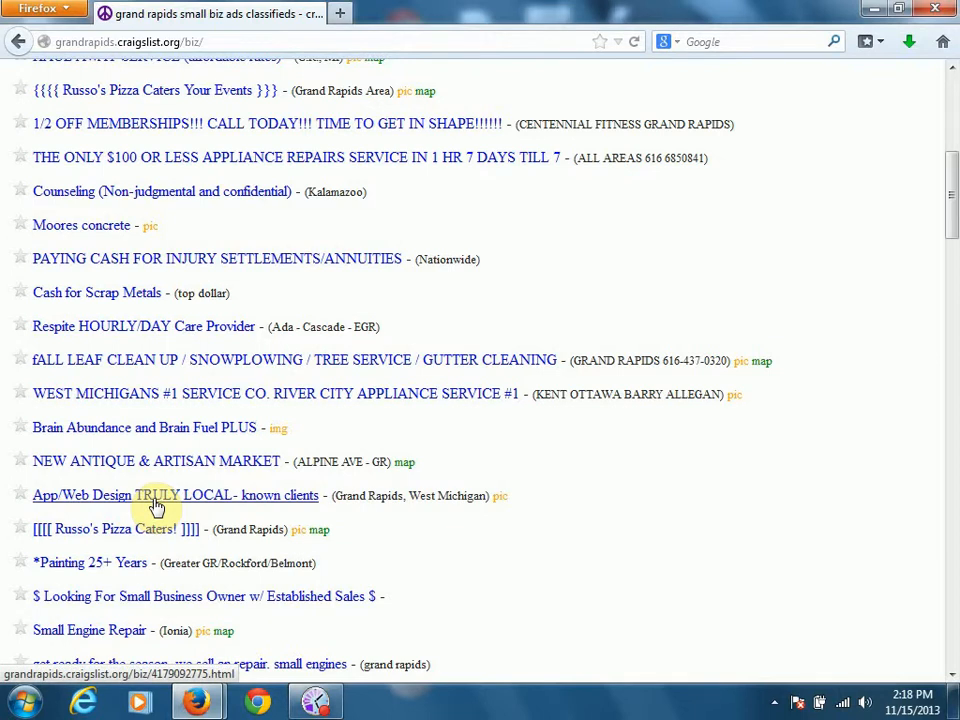
pyautogui.moveTo(240, 420)
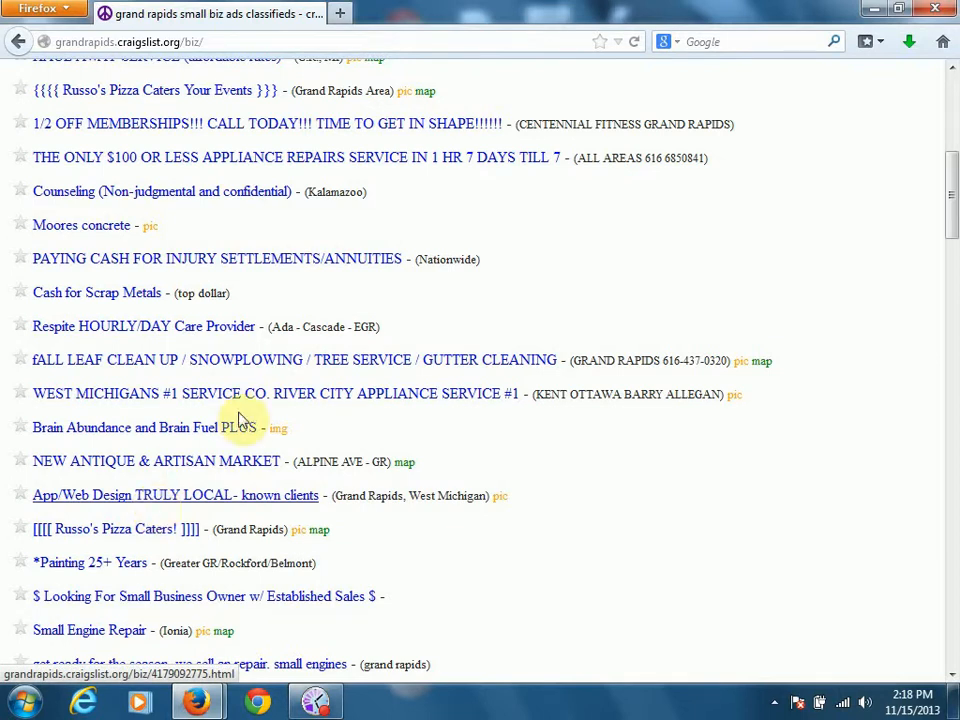
pyautogui.moveTo(5, 120)
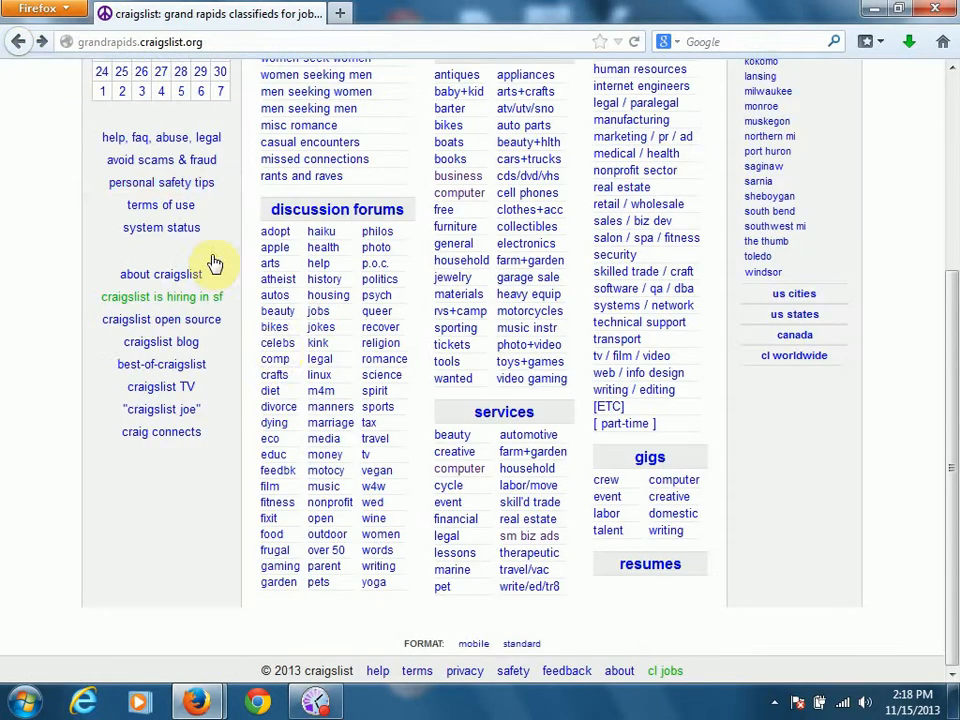
# Open computer services, view the 'Websites for $400' ad, then scroll the listings
pyautogui.click(459, 468)
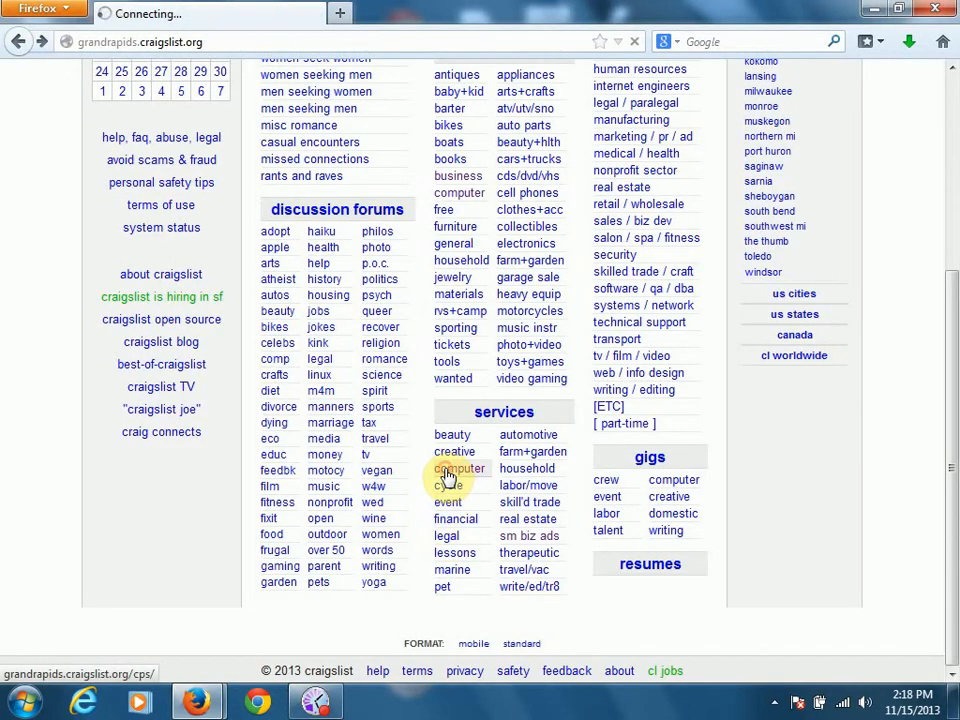
pyautogui.click(460, 468)
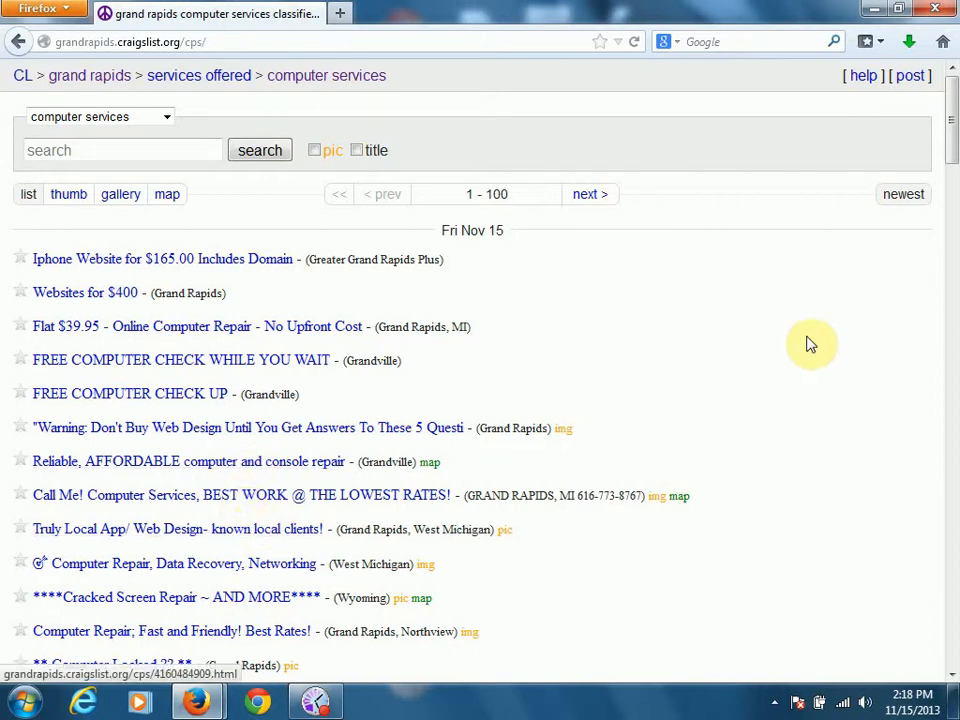
pyautogui.click(85, 292)
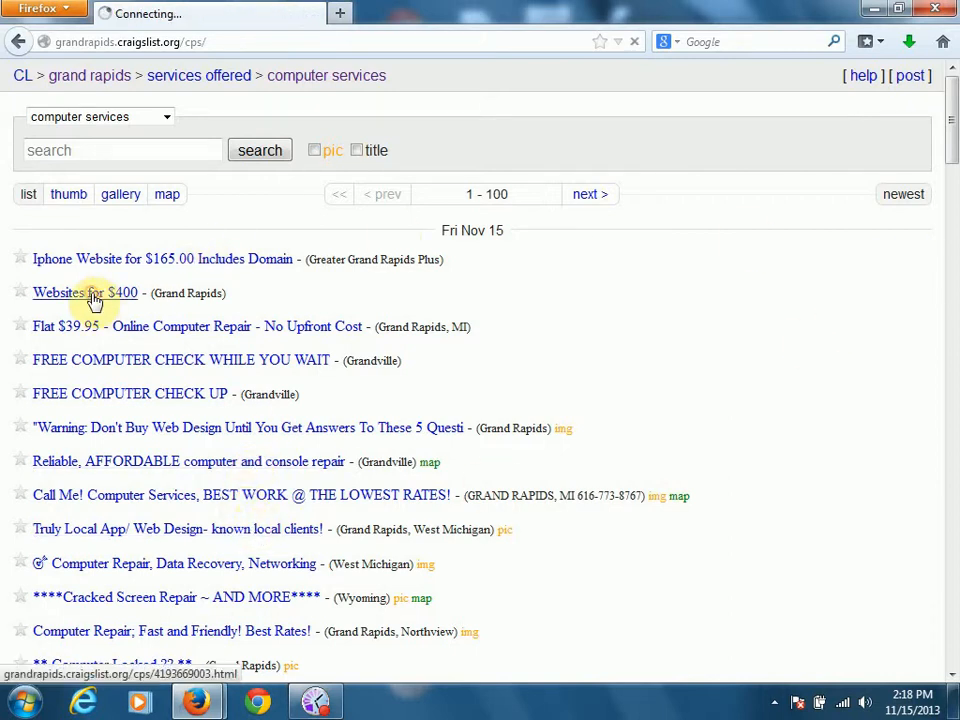
pyautogui.click(85, 292)
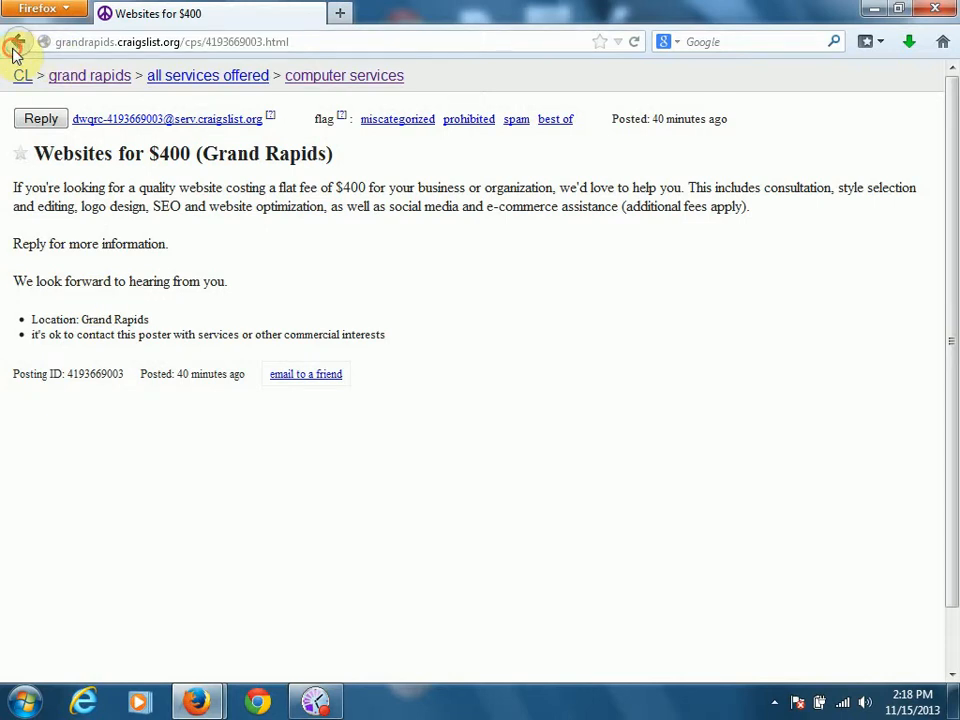
pyautogui.click(17, 41)
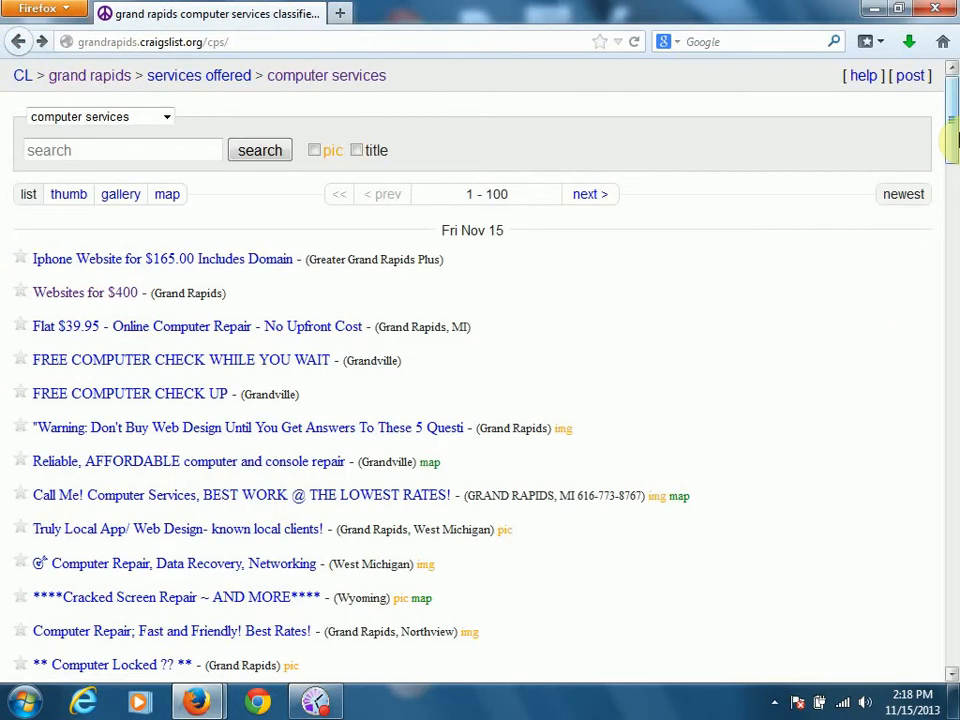
pyautogui.scroll(-3)
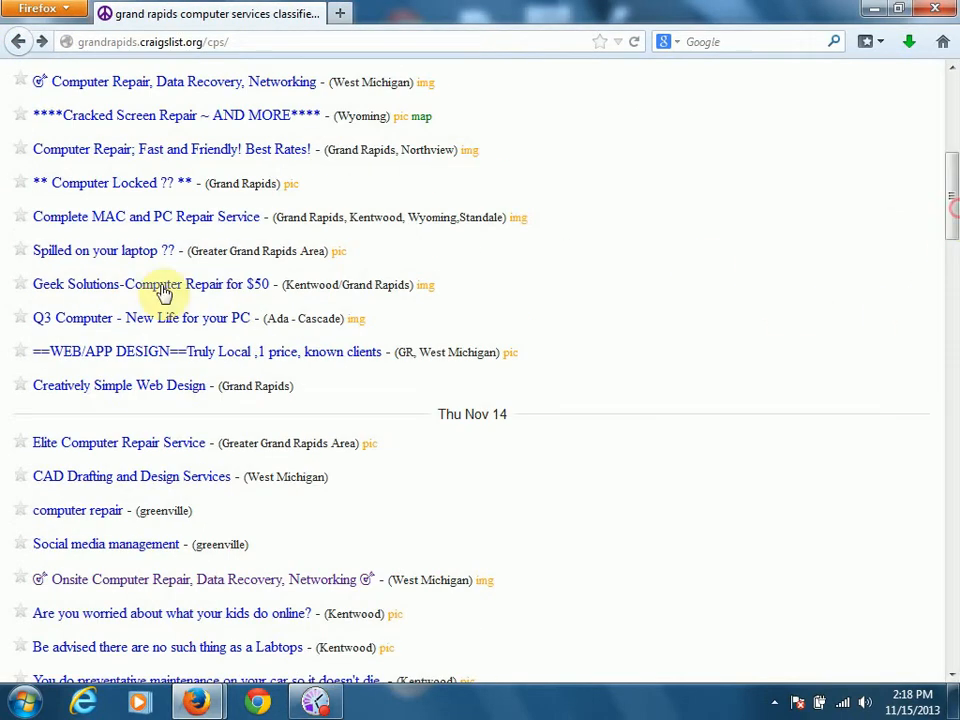
pyautogui.moveTo(90, 293)
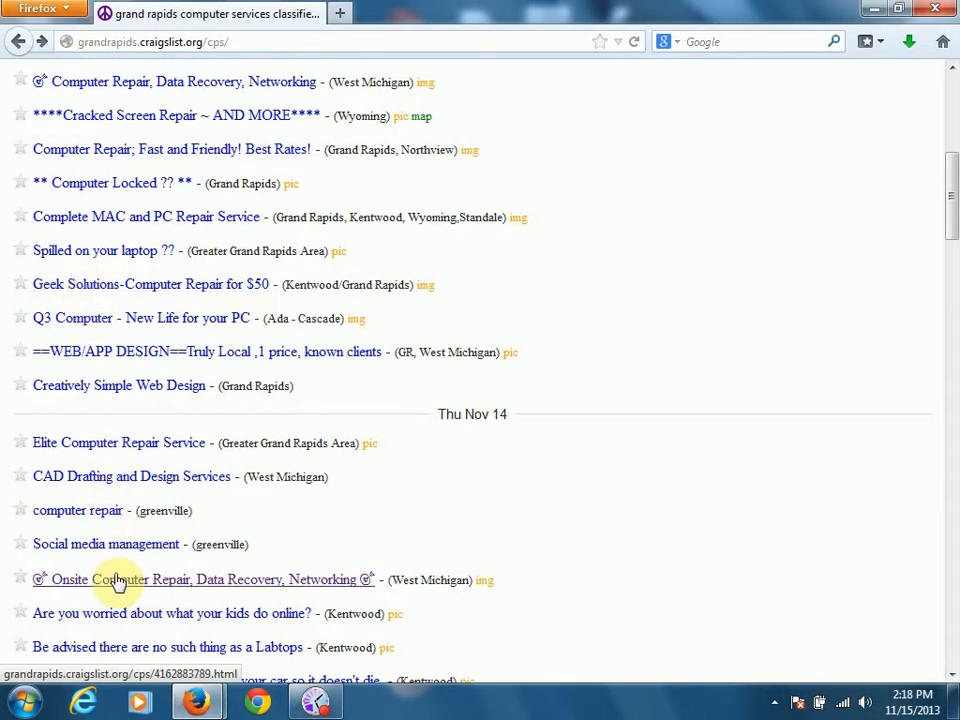
pyautogui.moveTo(138, 200)
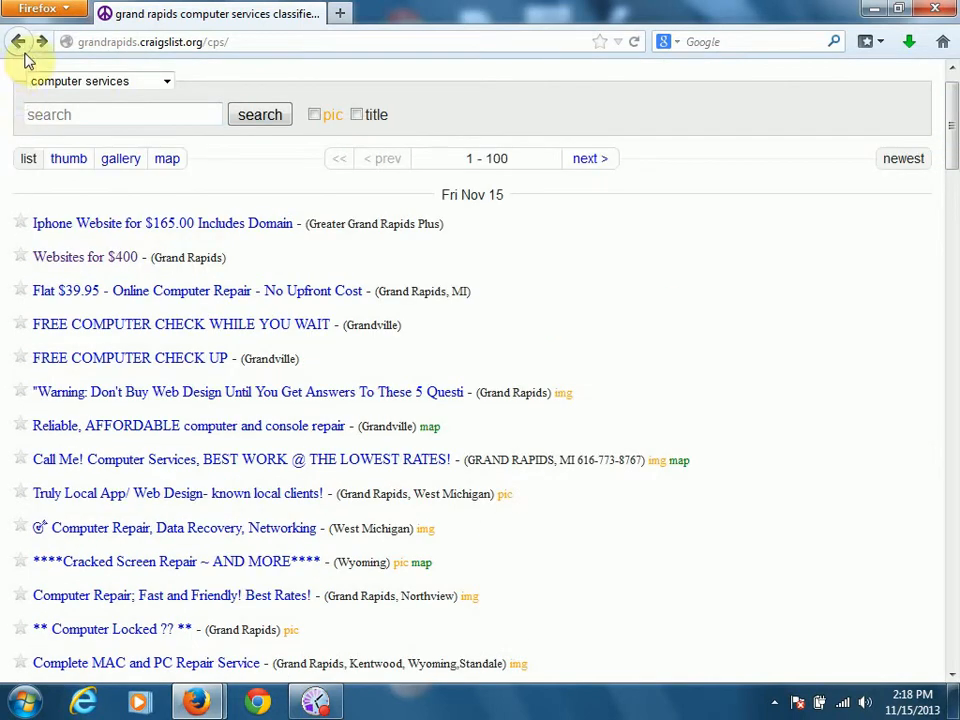
pyautogui.moveTo(18, 41)
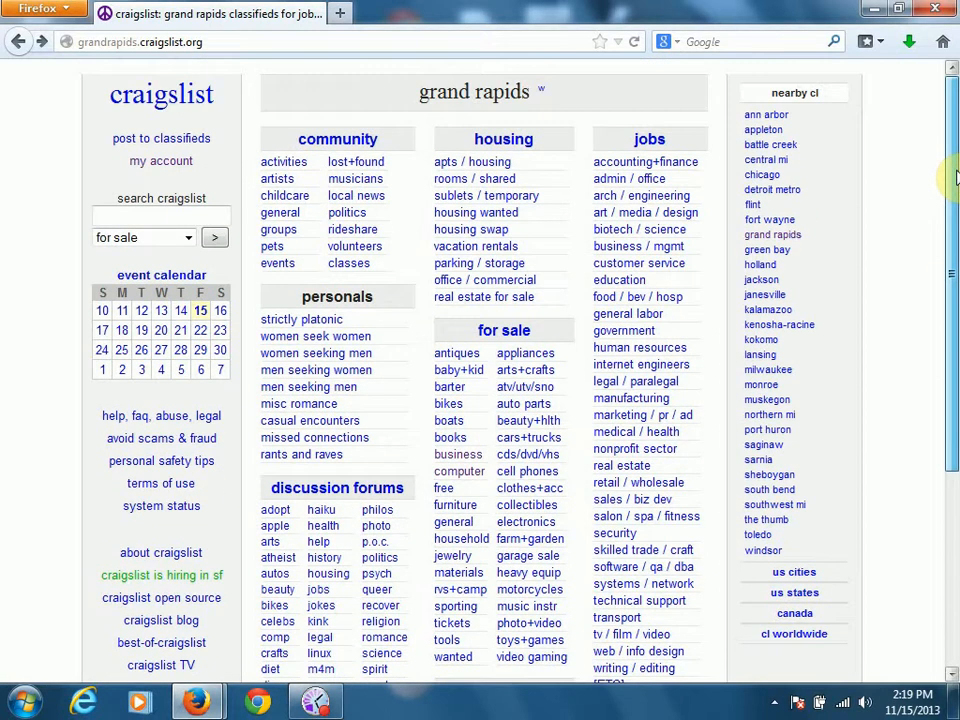
# Scroll the Grand Rapids homepage down to the services and gigs sections
pyautogui.scroll(-3)
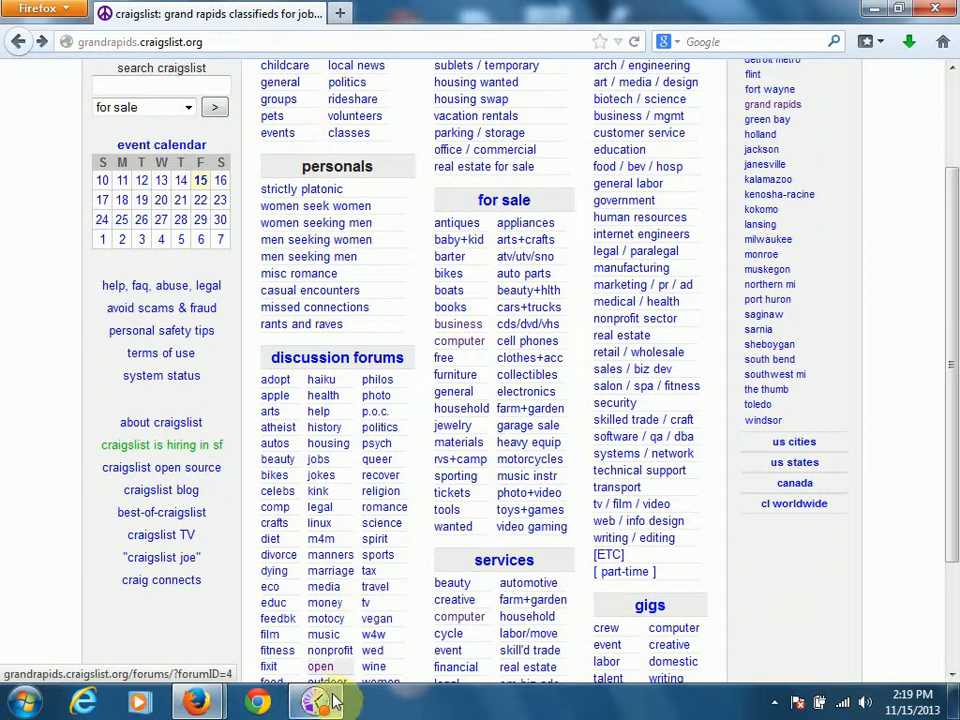